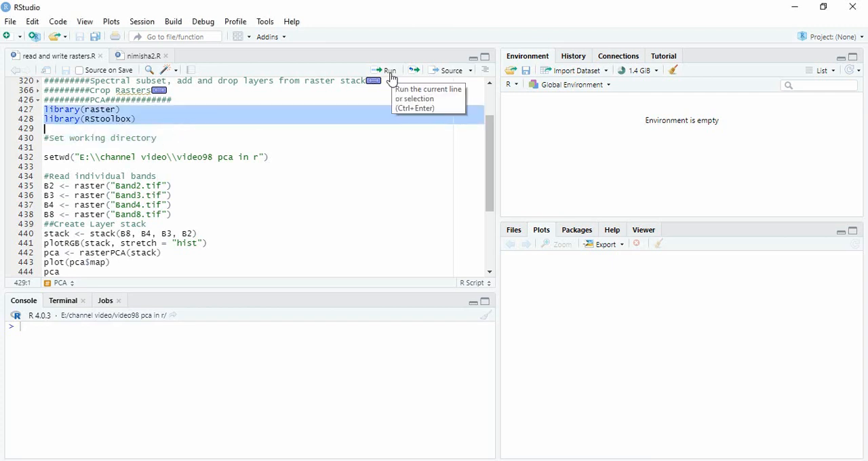
Load the raster and RStoolbox packages and read bands 2, 3, 4 and 8
click(385, 70)
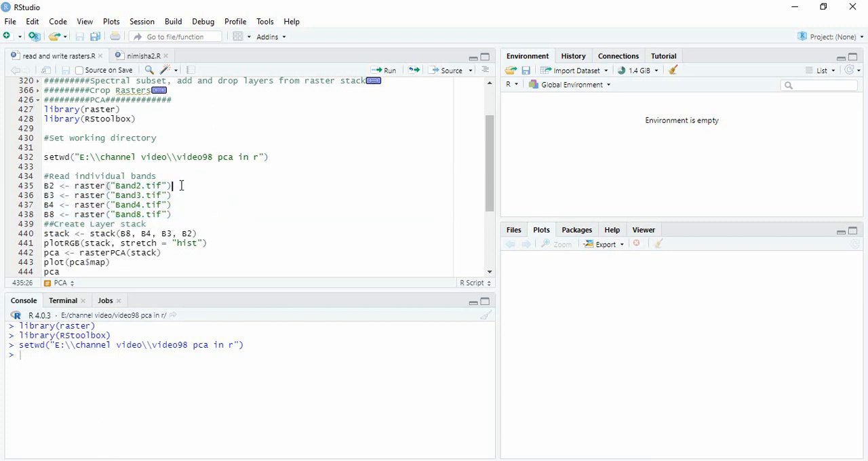
click(385, 70)
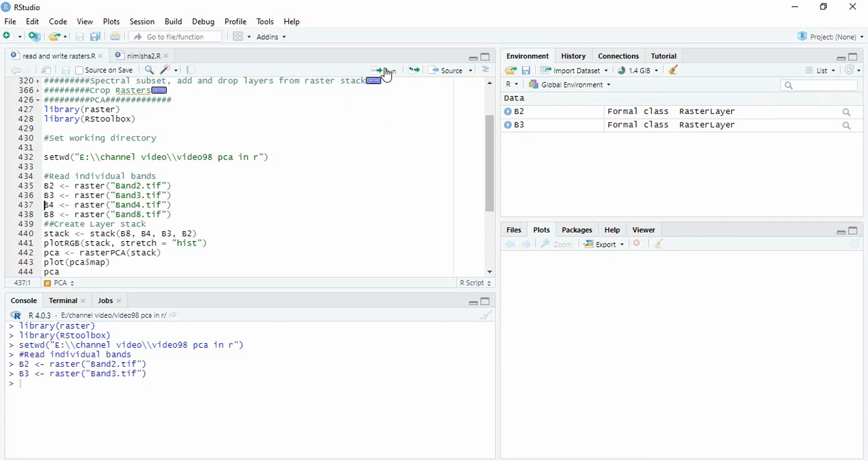
click(386, 70)
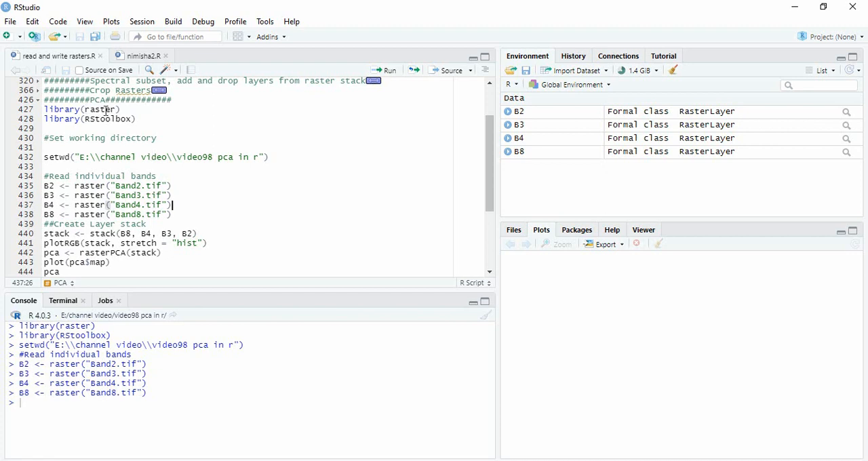
Stack the four bands into one layer stack and plot it as a colour composite
click(88, 234)
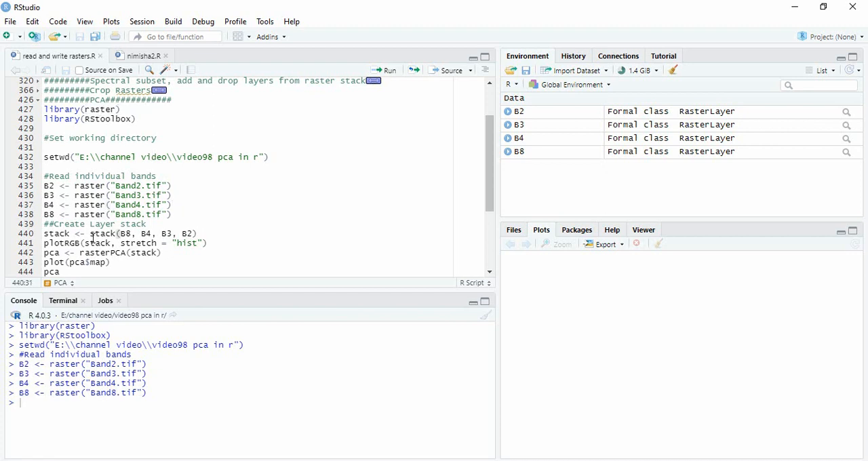
click(390, 70)
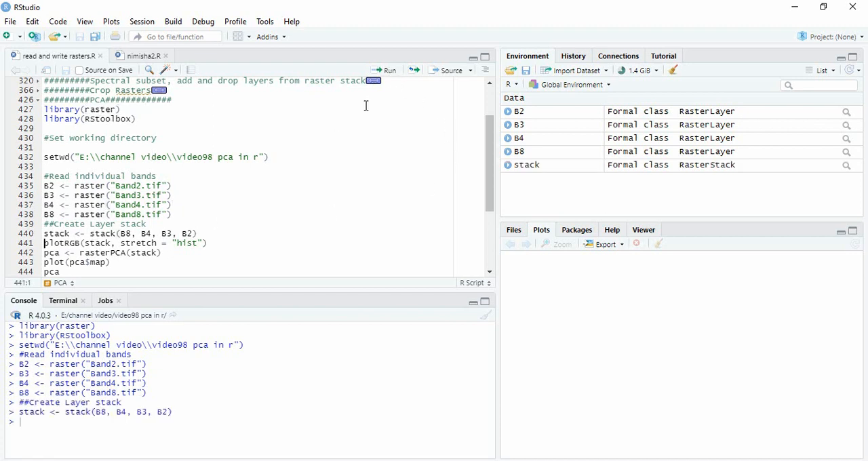
click(389, 70)
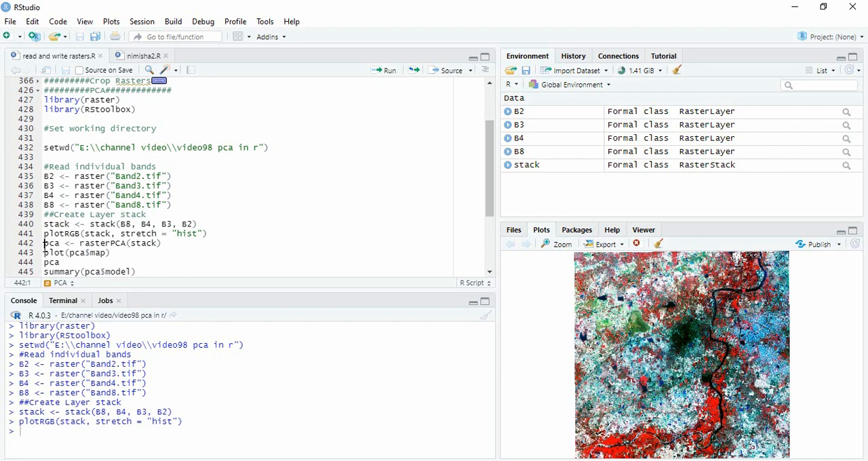
Run rasterPCA on the band stack into pca and plot the PC1–PC4 maps
double_click(101, 243)
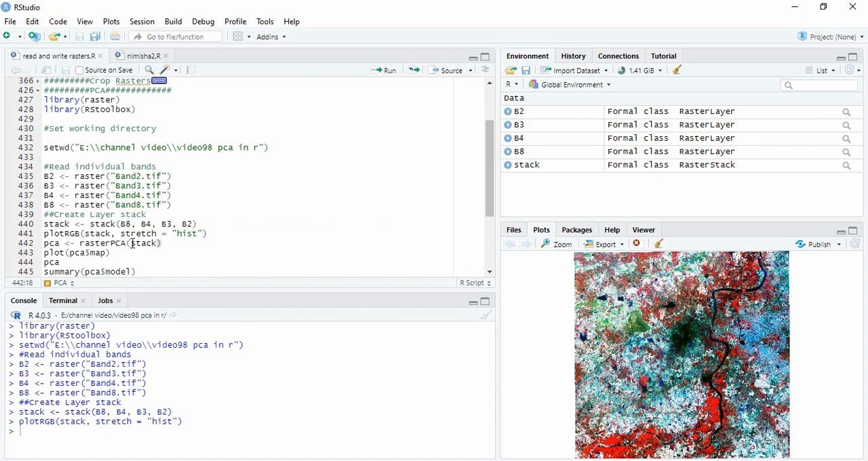
double_click(143, 243)
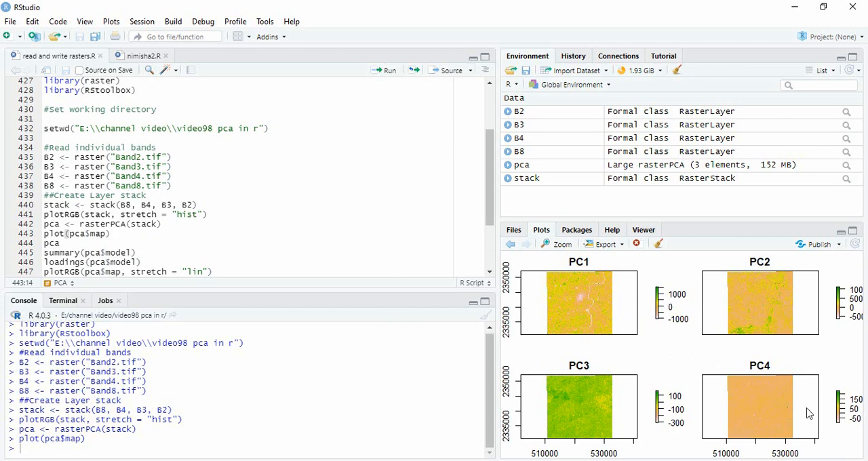
mouse_move(746, 319)
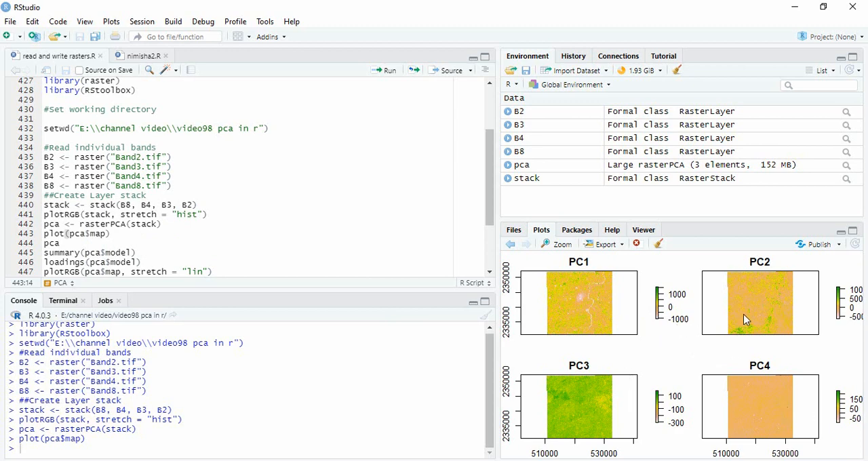
Print pca and summary(pca$model), highlighting the proportion and cumulative variance values
click(60, 243)
text(plotRGB(pca$map,2,3,4, stretch = "lin"))
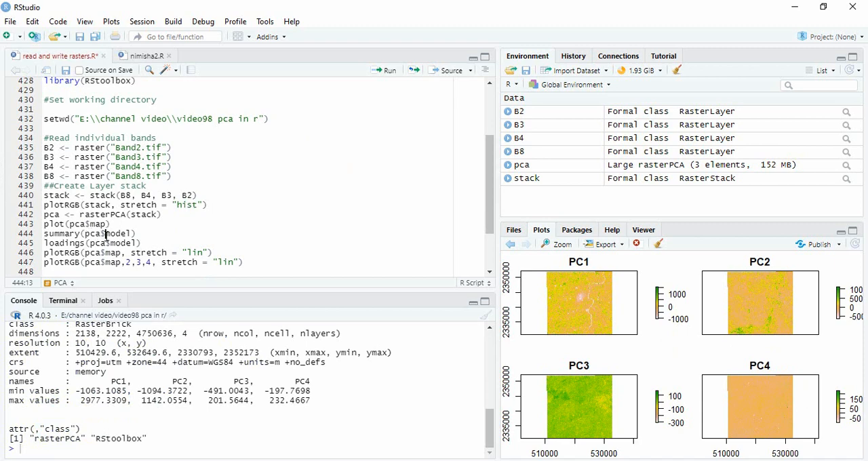
double_click(115, 233)
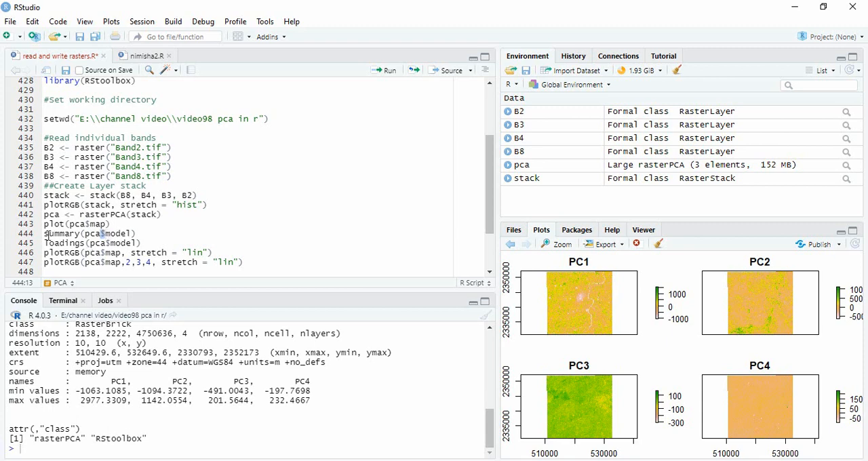
double_click(61, 234)
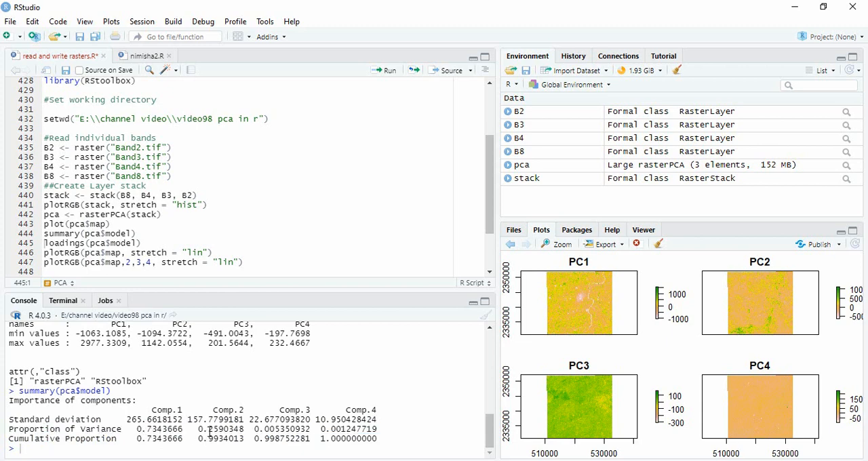
double_click(216, 429)
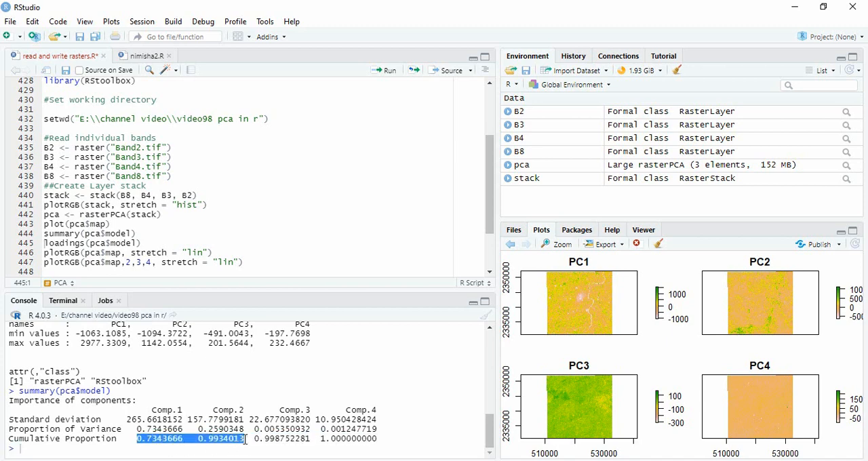
click(386, 70)
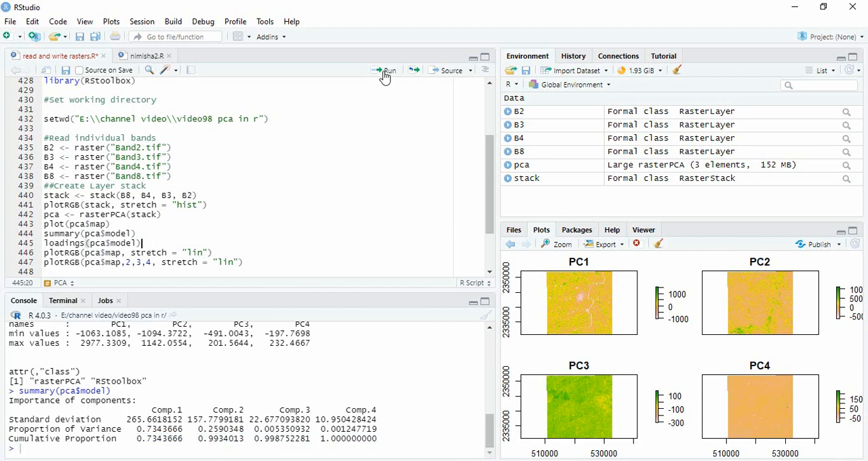
Print the Band8, Band4, Band3 and Band2 loadings on PC1 to PC4
click(386, 70)
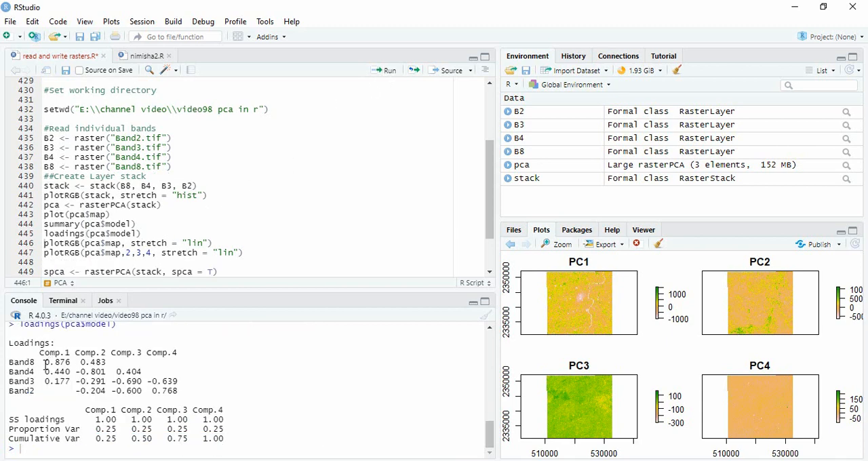
double_click(58, 362)
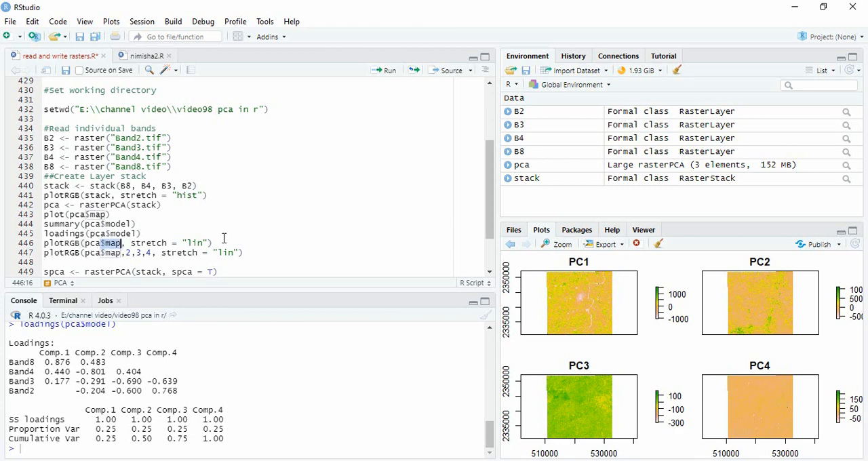
Plot stretched PCA composites of components 1-2-3, 2-3-4, then edited to 2-1-3
click(204, 243)
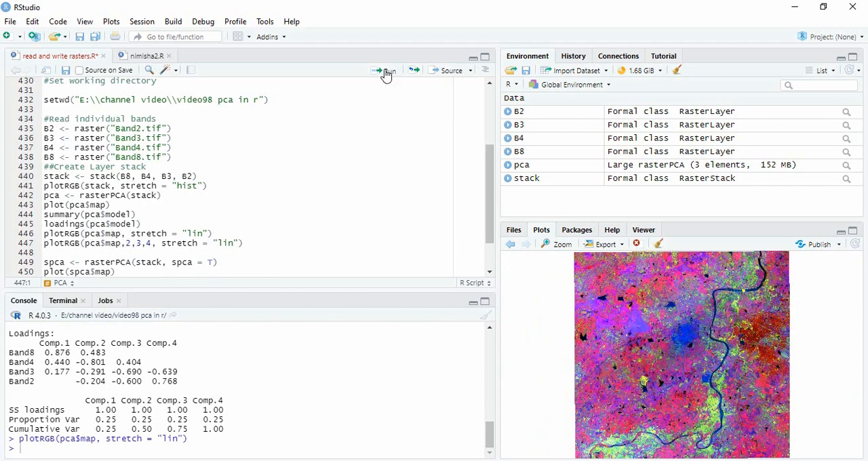
click(386, 70)
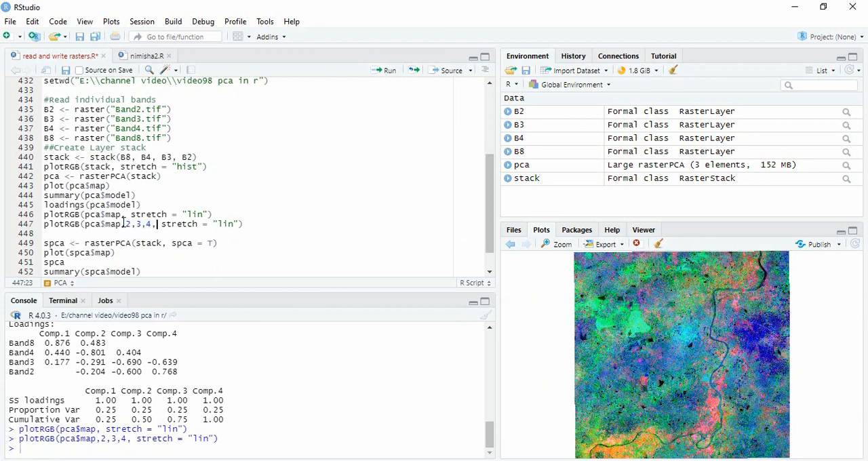
click(122, 224)
text(1)
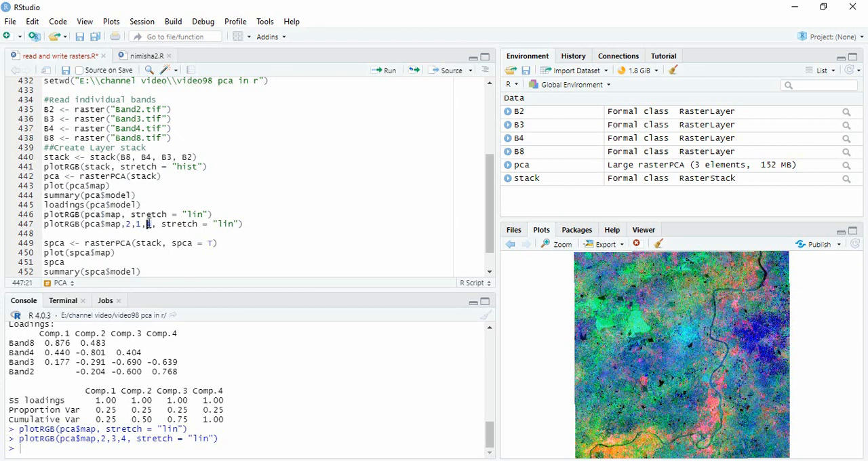
text(3)
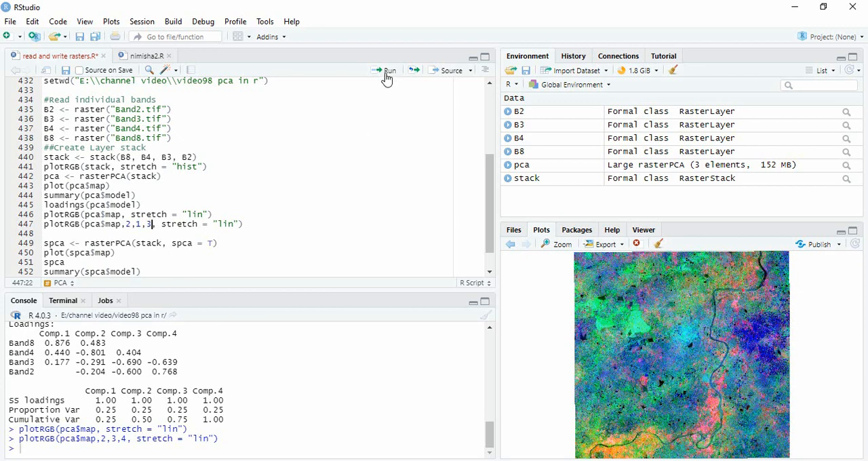
click(386, 70)
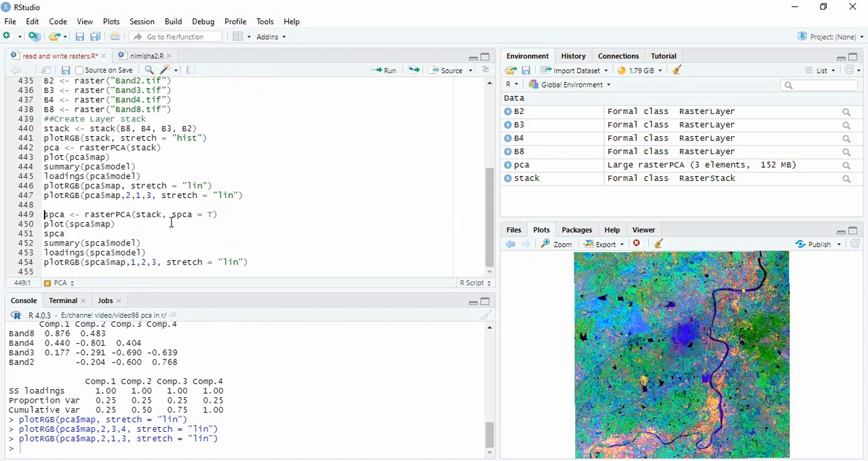
click(45, 205)
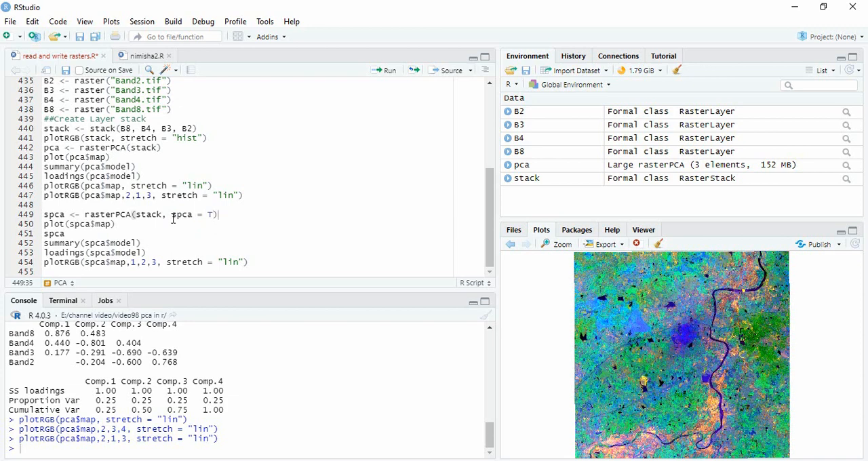
double_click(182, 214)
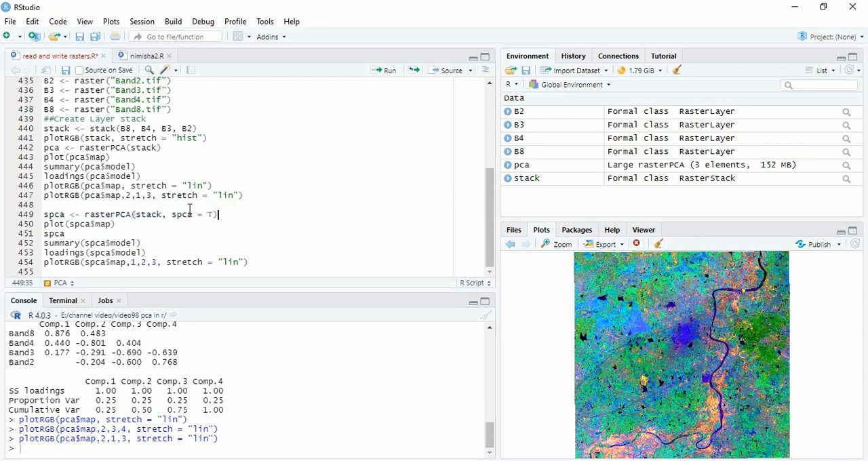
mouse_move(204, 224)
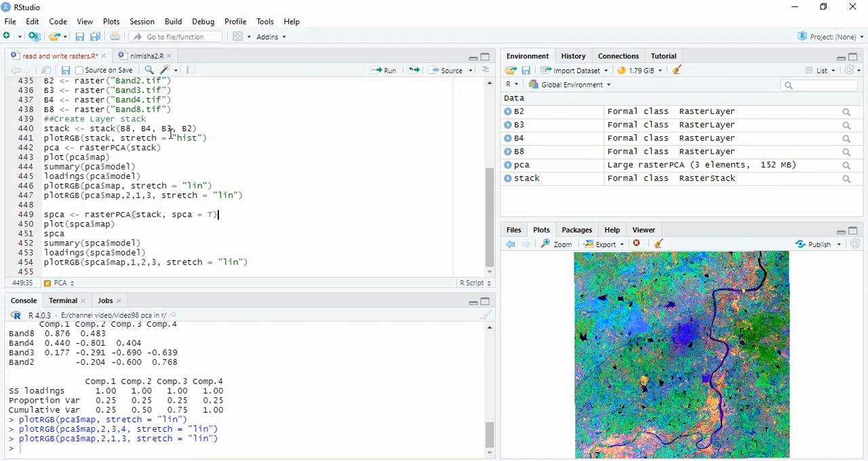
mouse_move(181, 179)
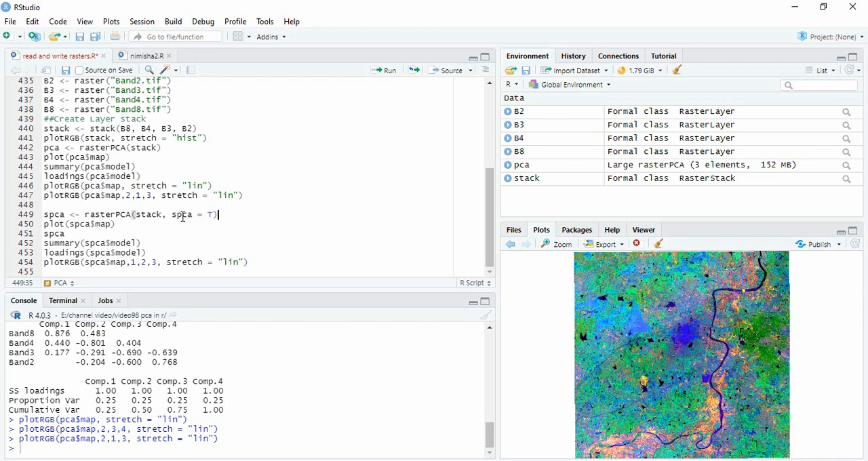
mouse_move(188, 207)
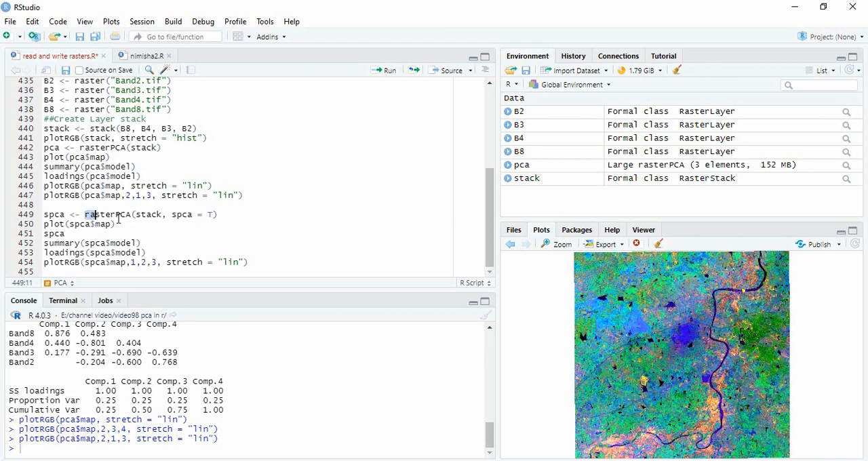
double_click(180, 215)
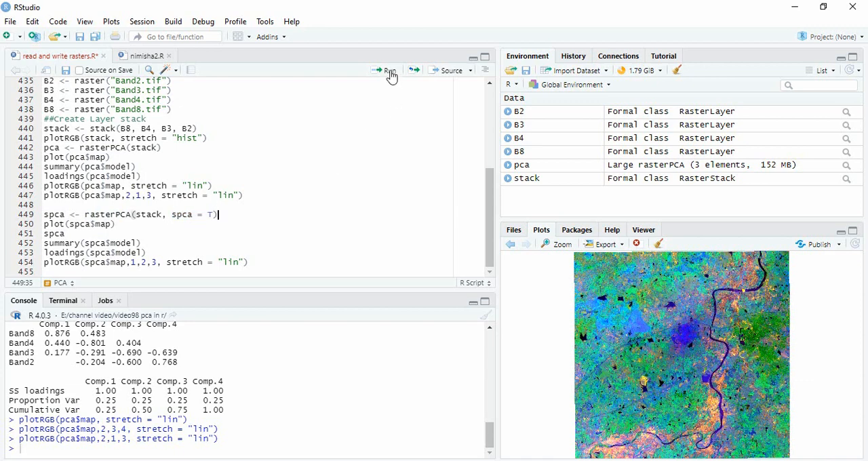
Run the standardised PCA spca, plot its 1-2-3 composite and select its summary values
click(389, 70)
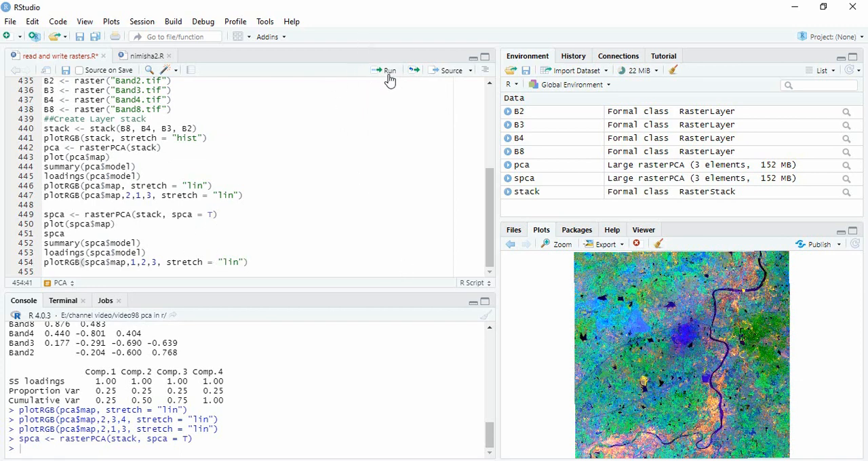
click(389, 70)
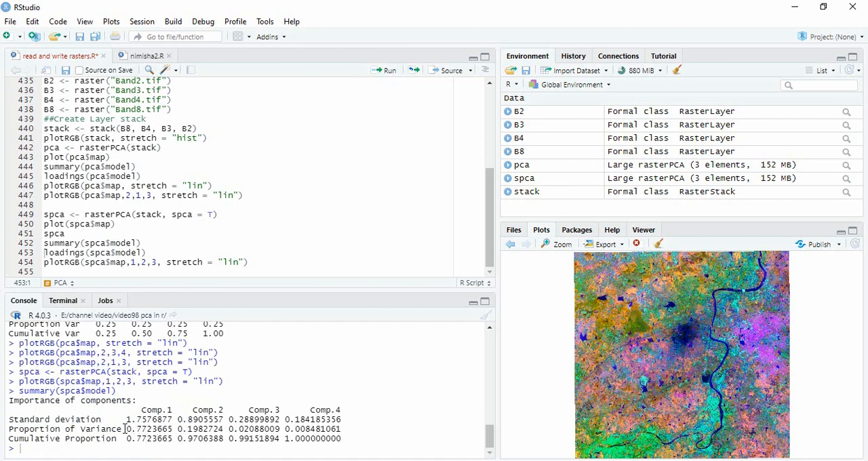
drag(127, 428, 222, 429)
text(pca <- rasterPCA(stack, nComp = 2))
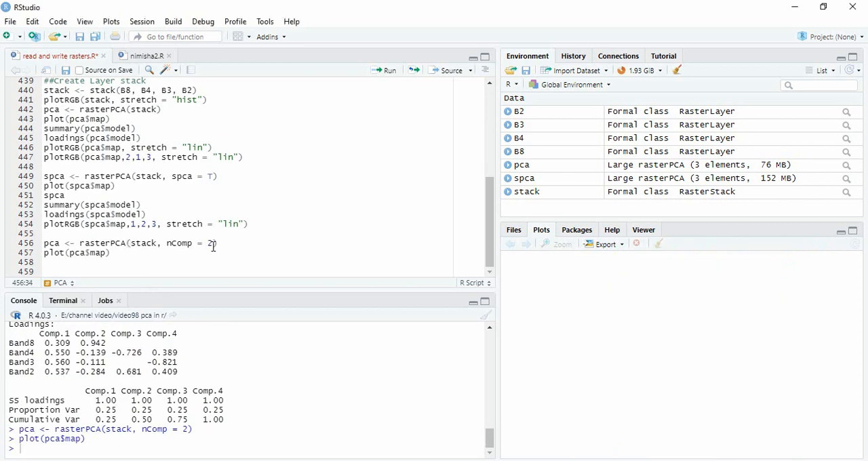
Revisit the original rasterPCA line and return to the nComp = 2 PCA line
click(219, 243)
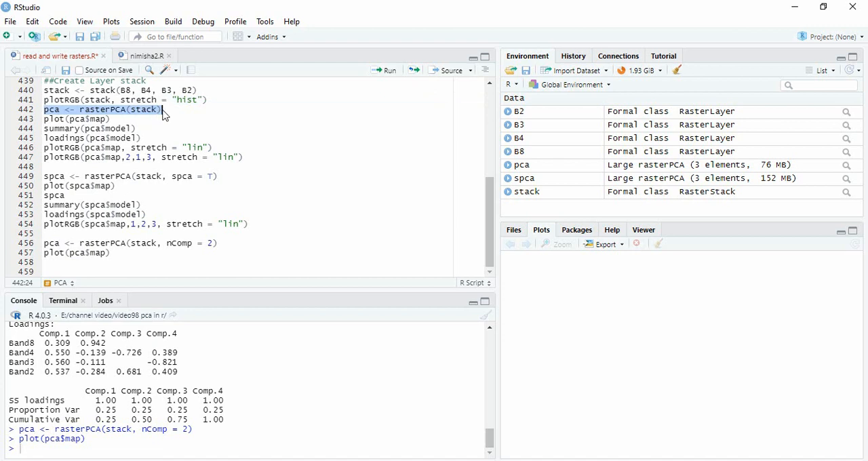
click(163, 109)
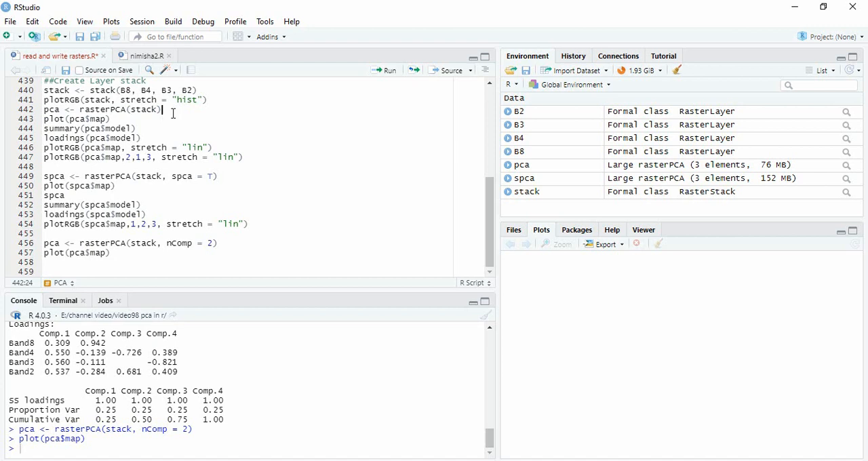
mouse_move(204, 259)
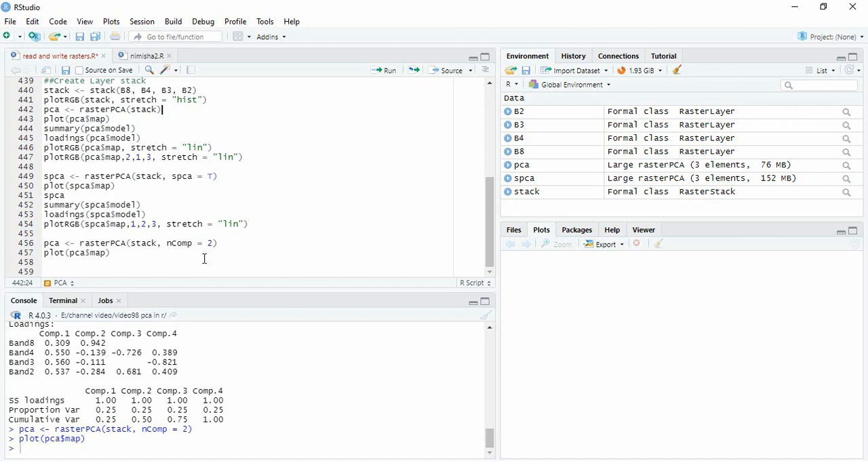
click(217, 243)
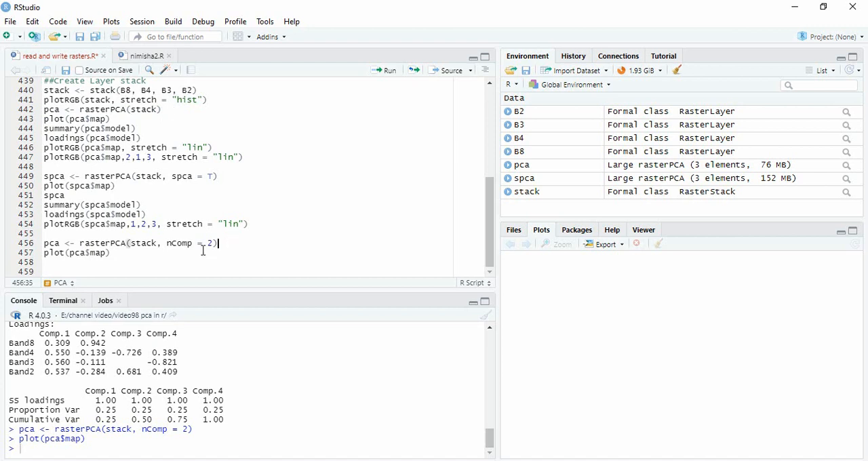
mouse_move(188, 249)
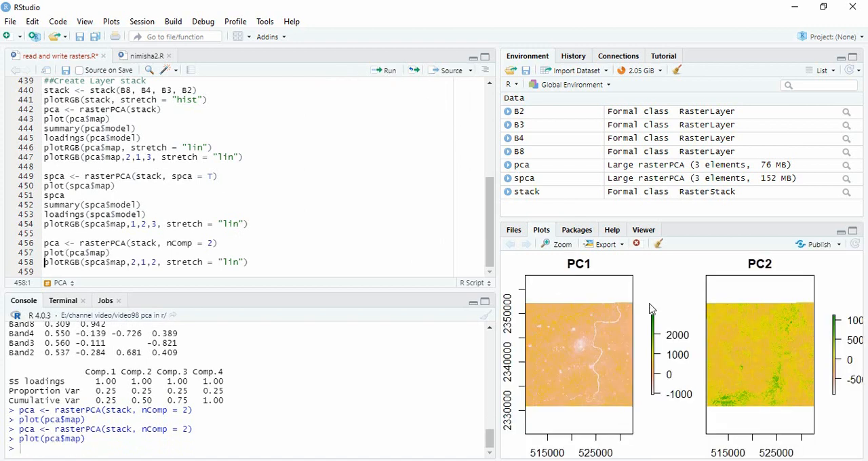
mouse_move(574, 331)
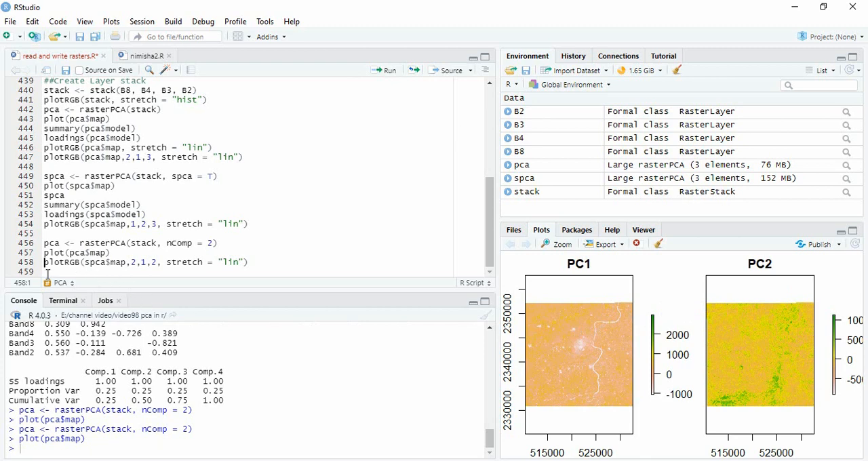
Select and run the plotRGB(spca$map, 2, 1, 2, stretch = "lin") line
triple_click(143, 263)
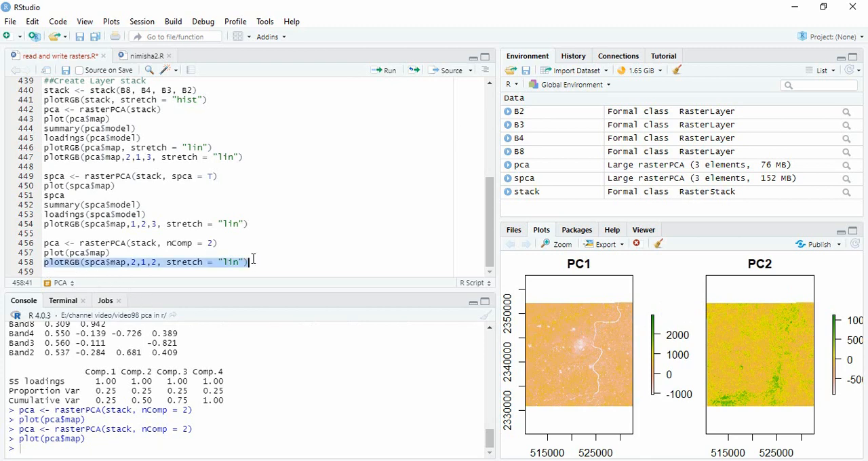
click(139, 263)
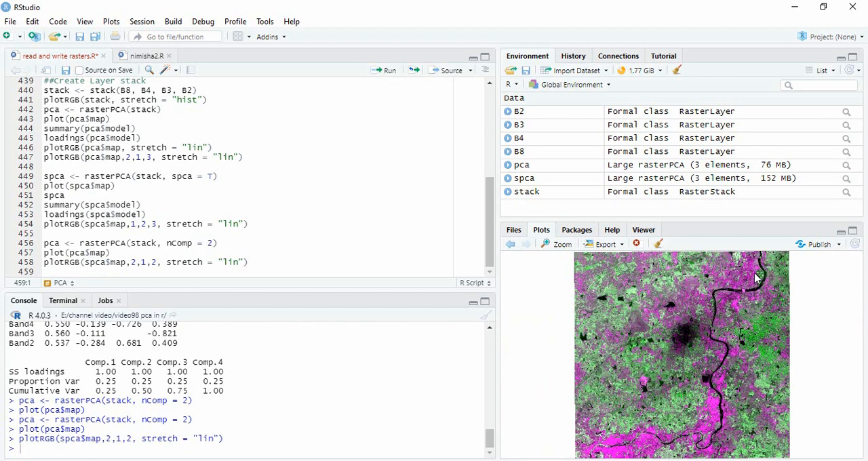
mouse_move(676, 300)
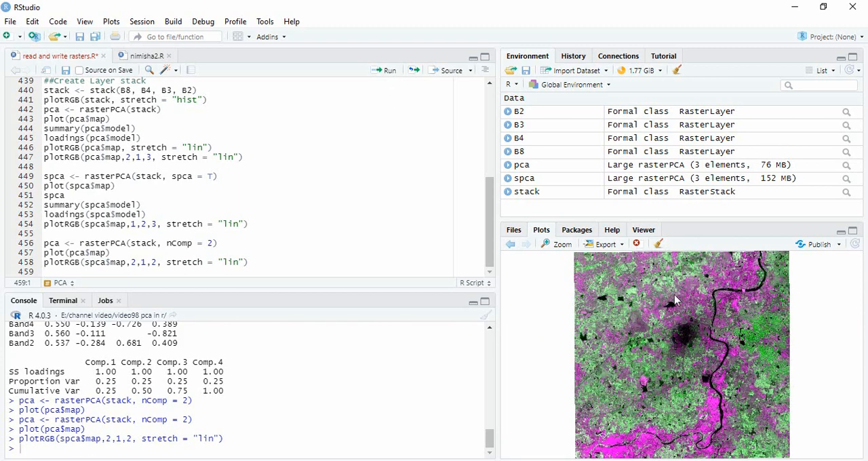